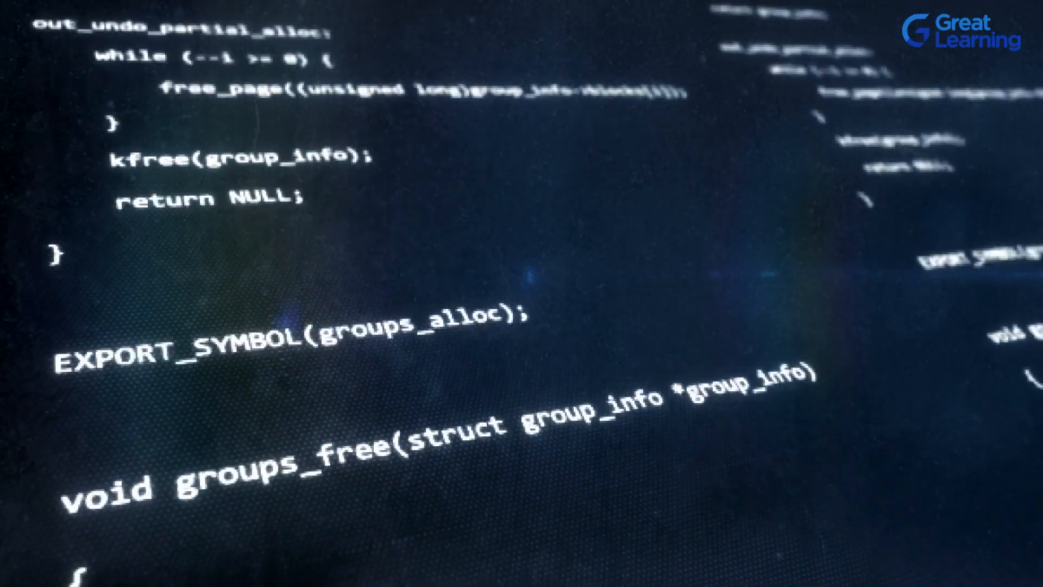
scroll("down", 3)
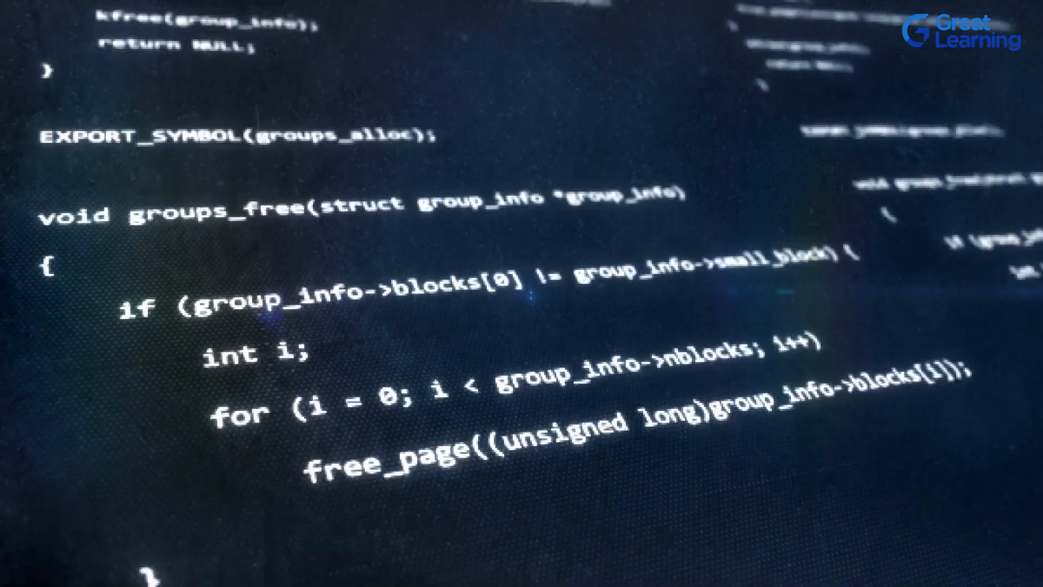